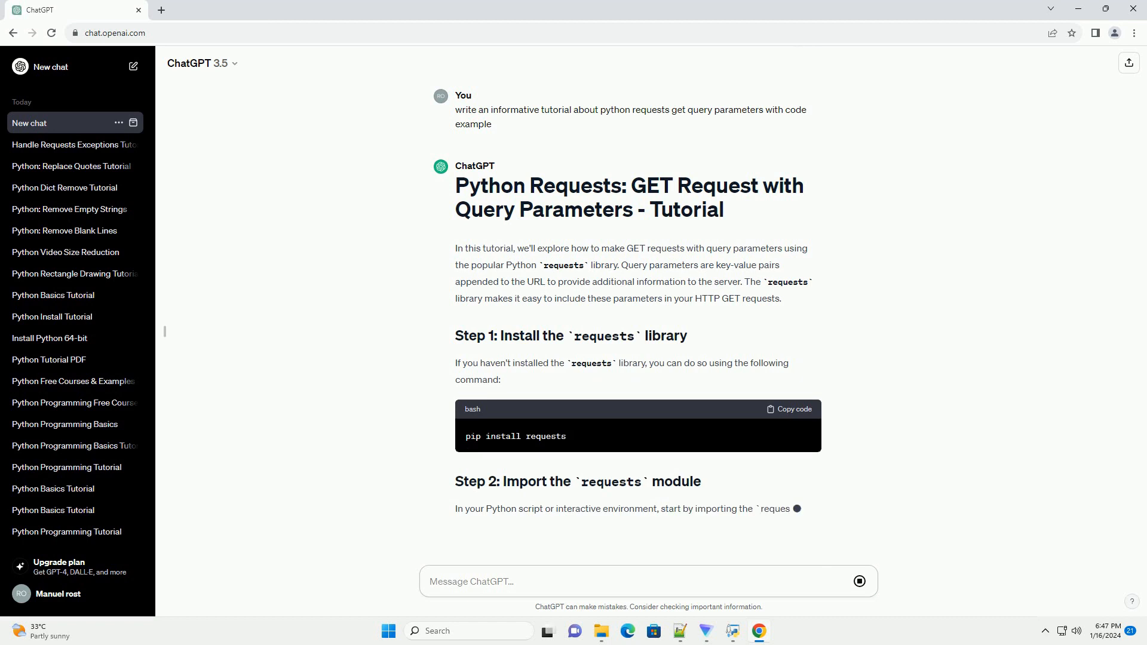
scroll("down", 3)
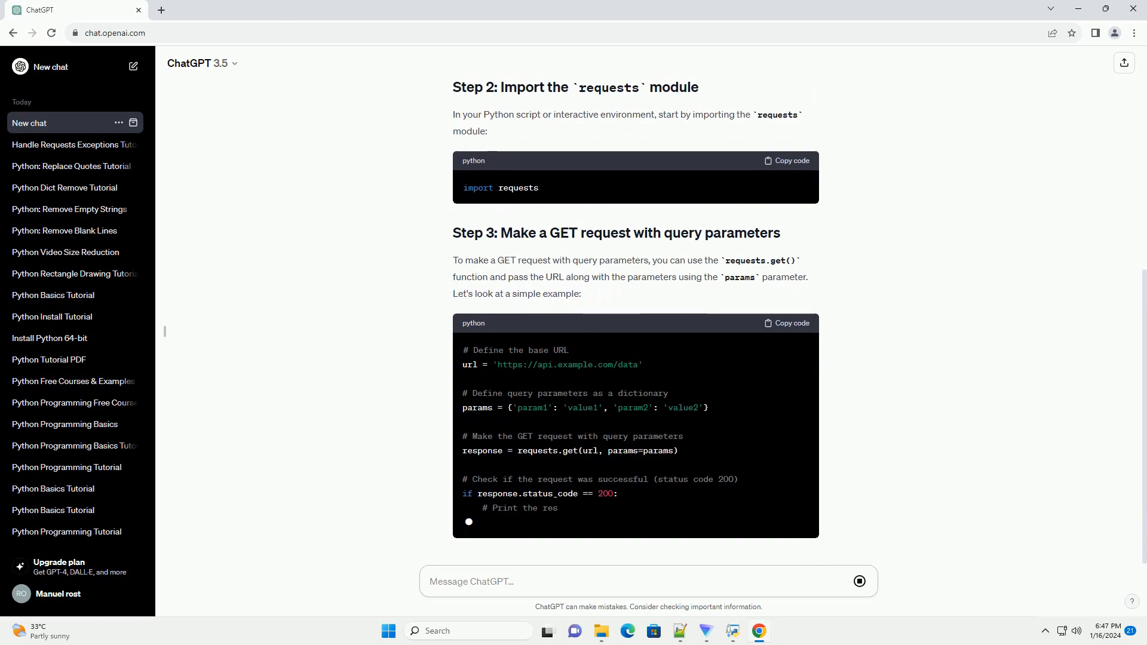
scroll("down", 3)
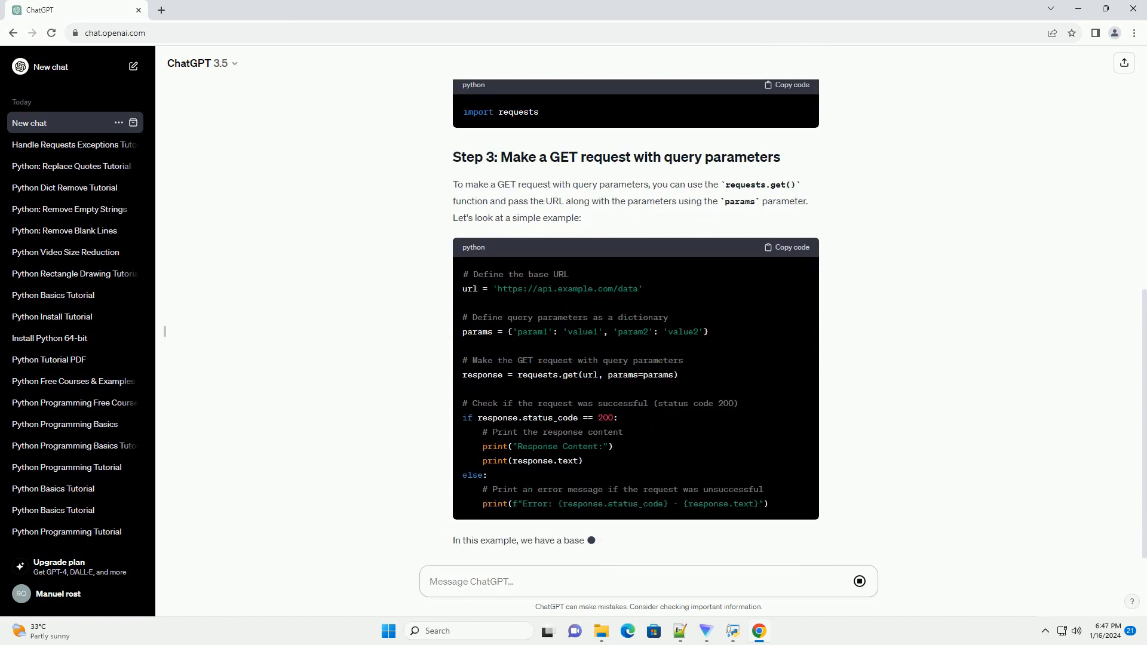
scroll("down", 3)
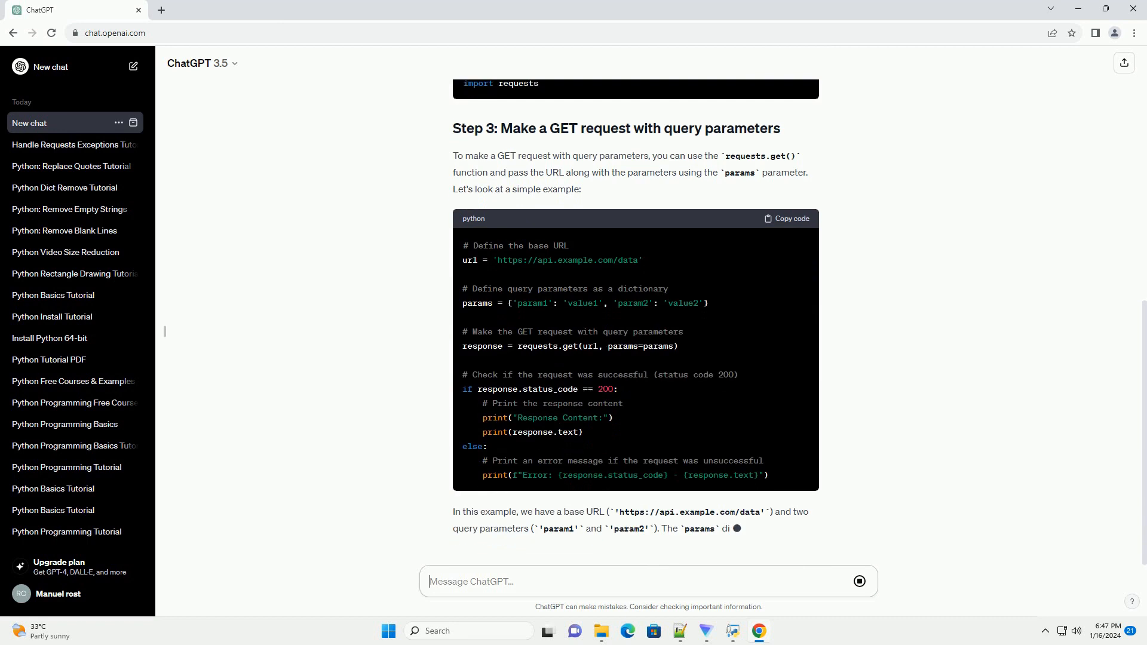
scroll("down", 3)
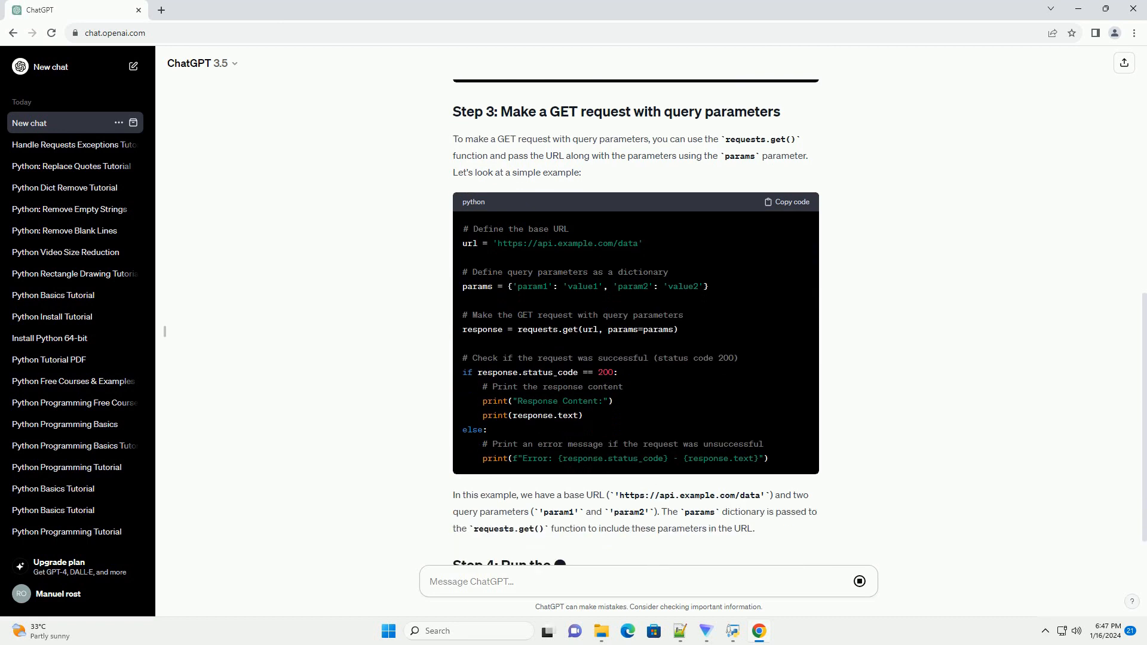
scroll("down", 3)
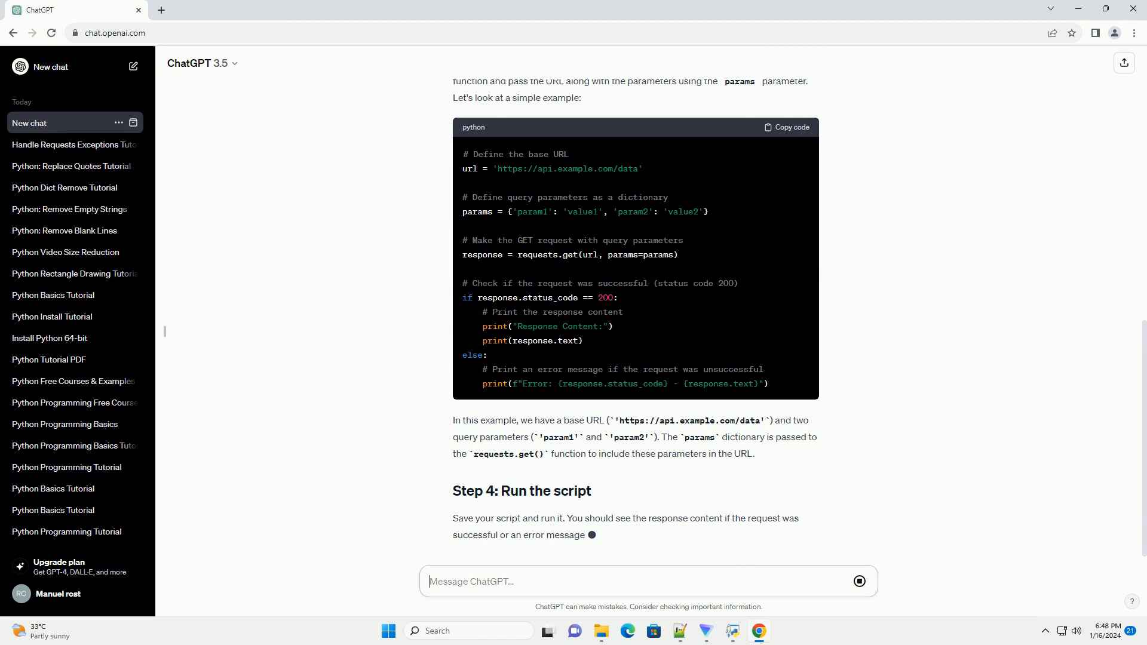
scroll("down", 3)
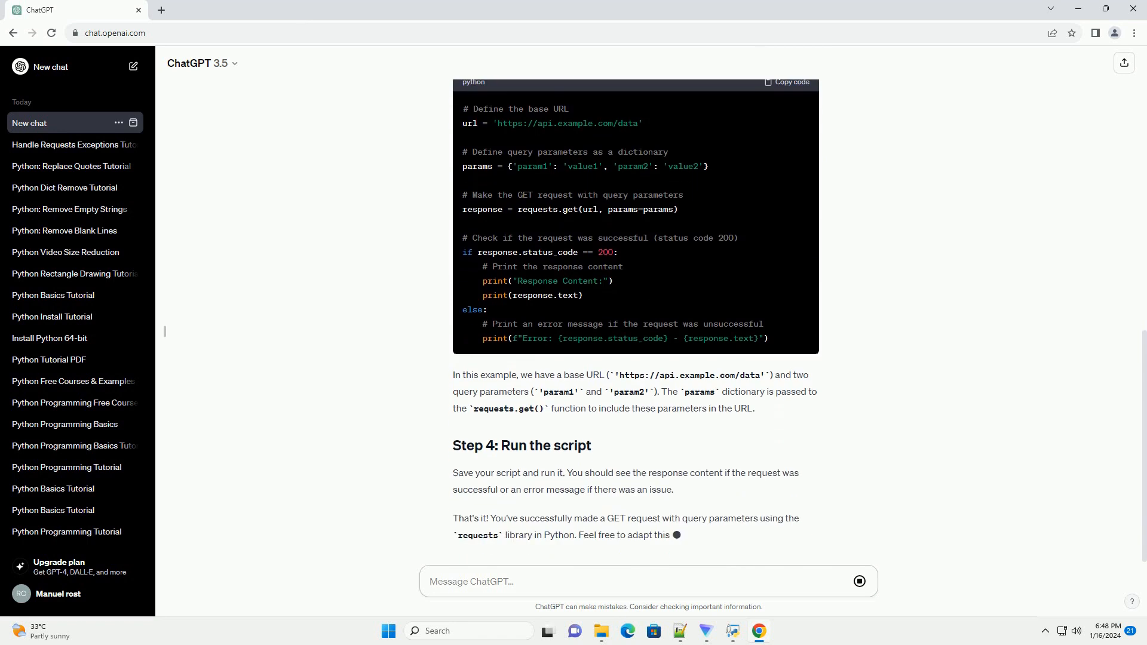